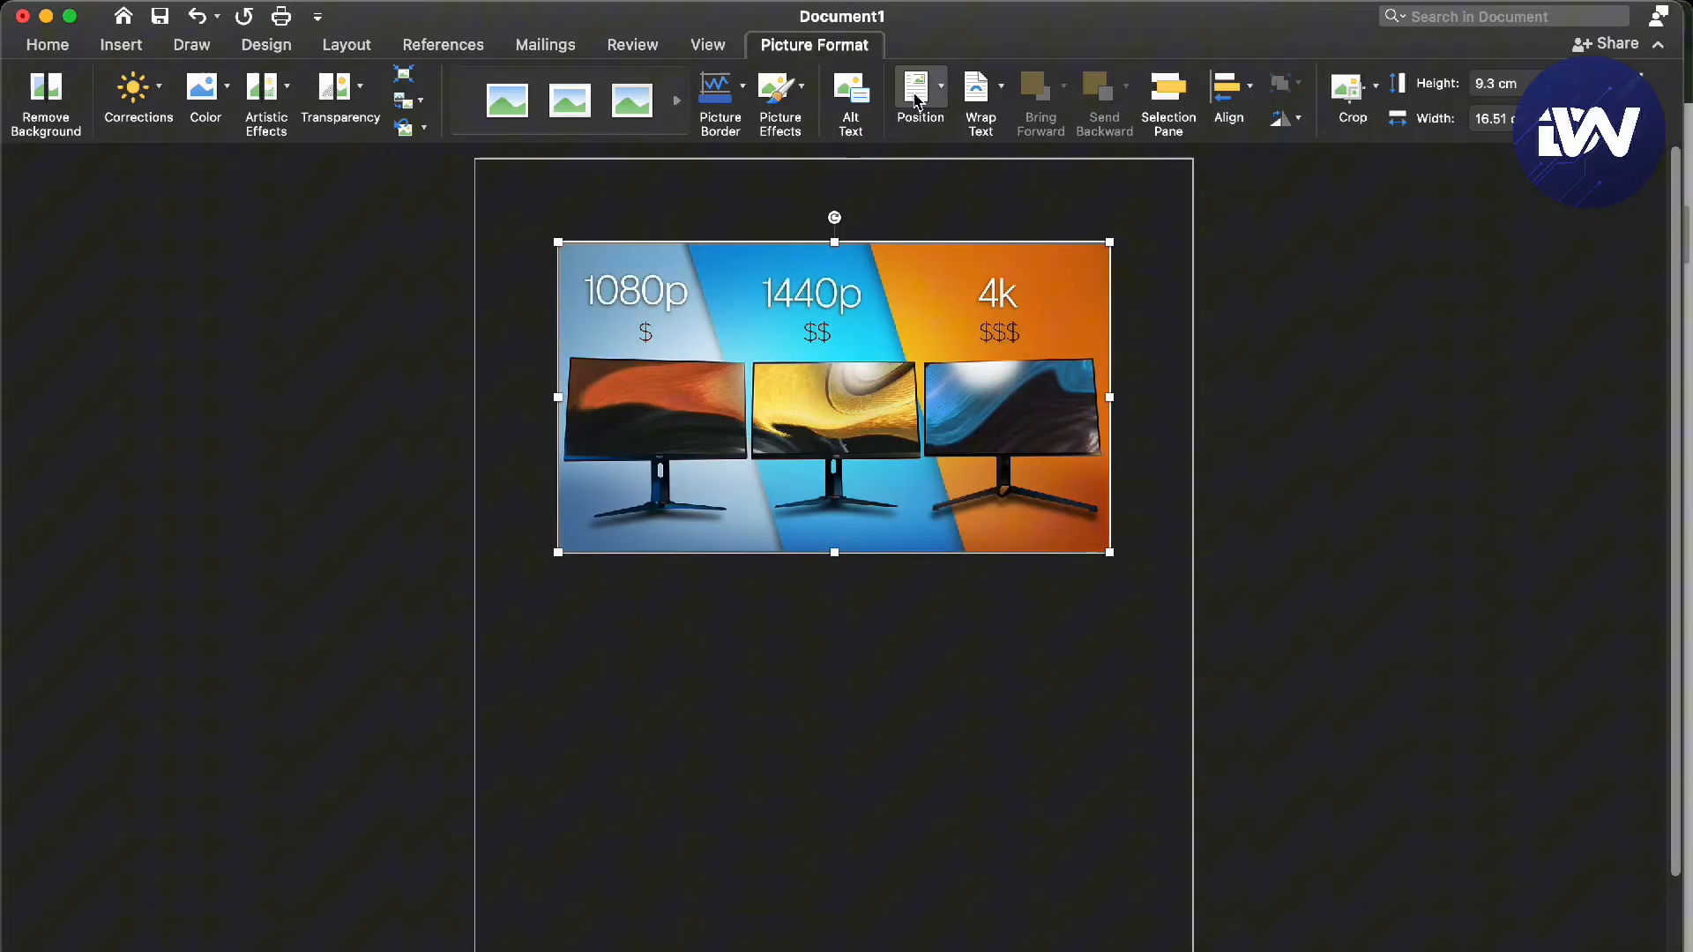
{"action": "mouse_move", "coordinate": [756, 29]}
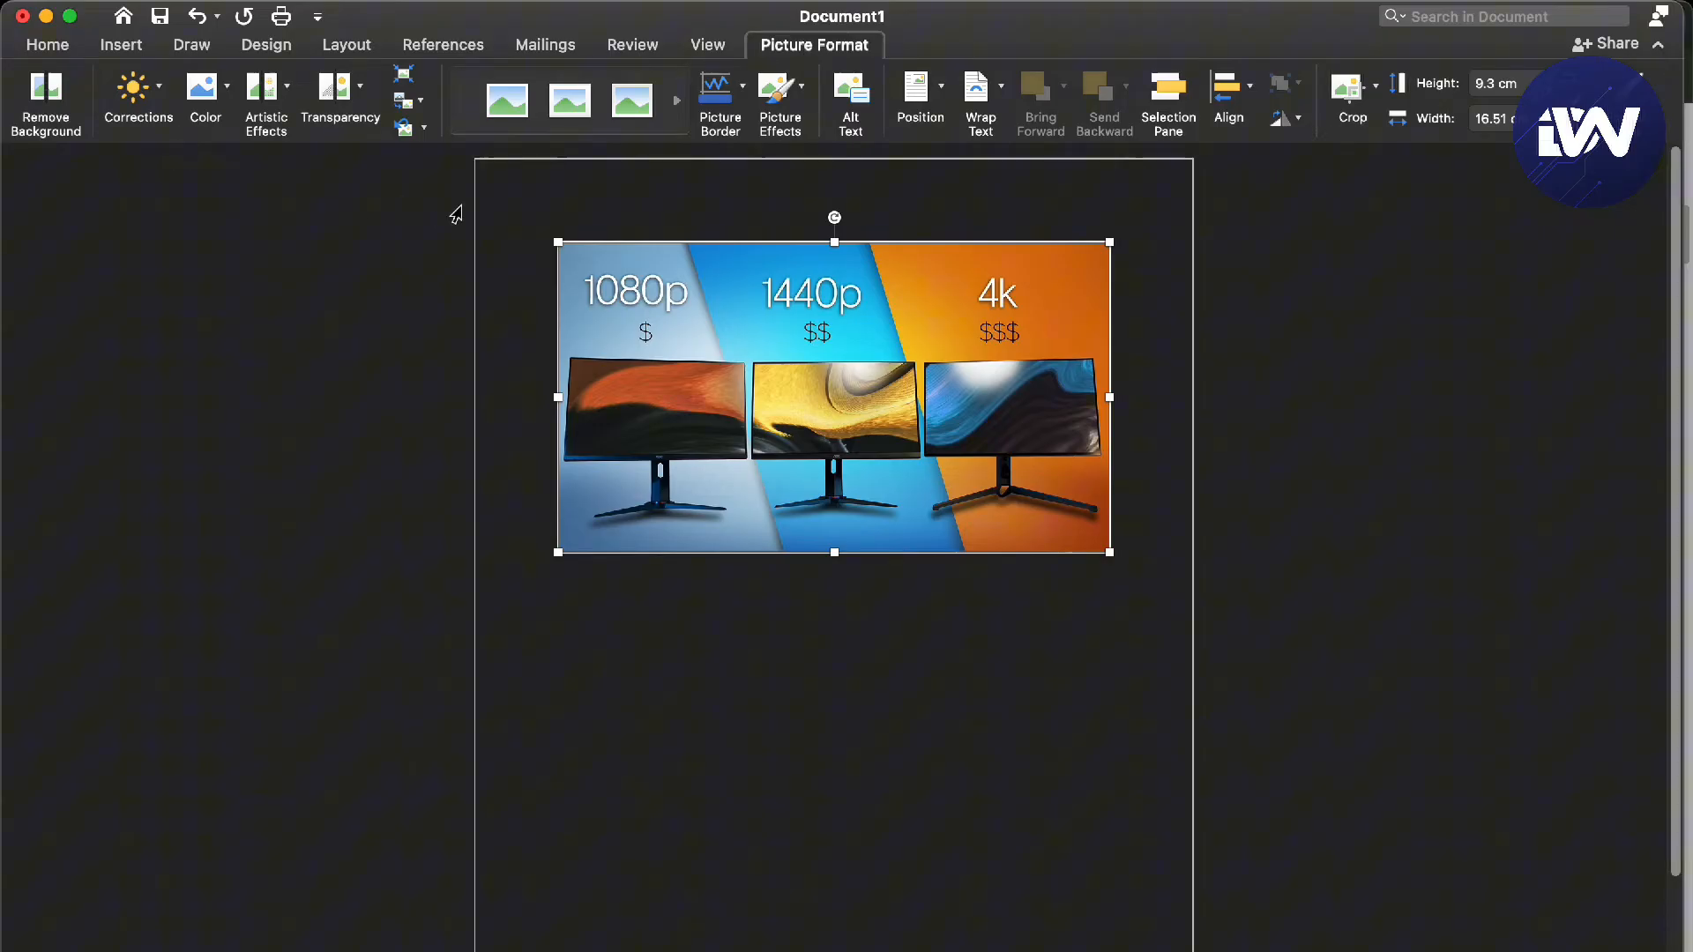
{"action": "mouse_move", "coordinate": [177, 129]}
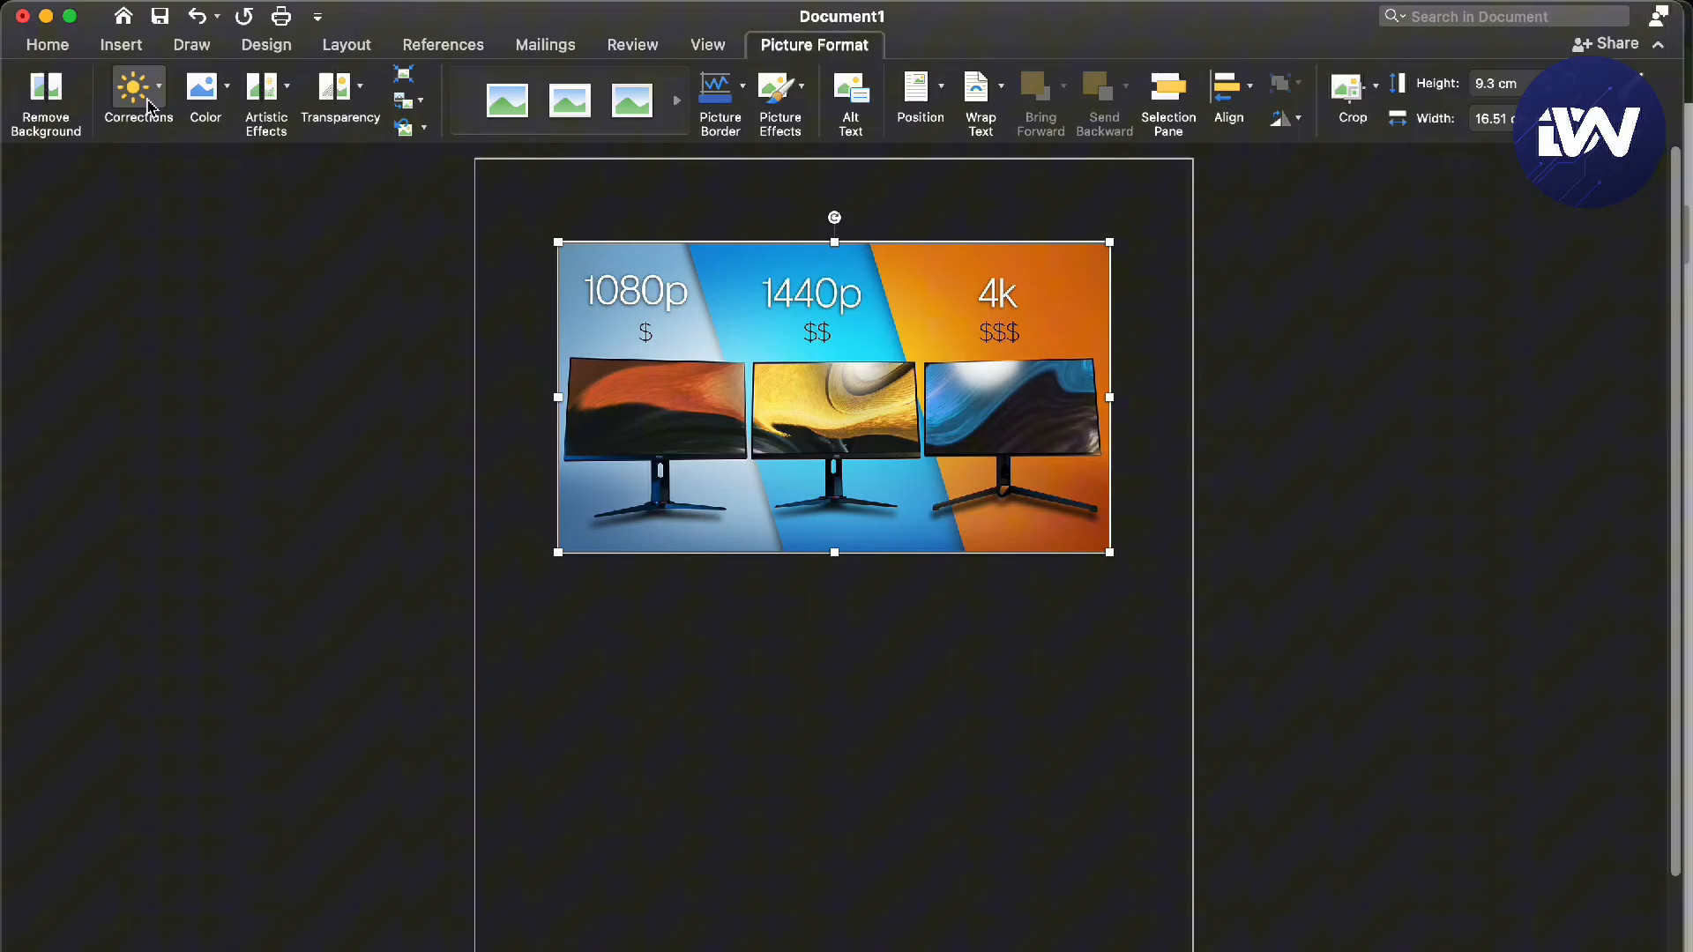
{"action": "mouse_move", "coordinate": [265, 97]}
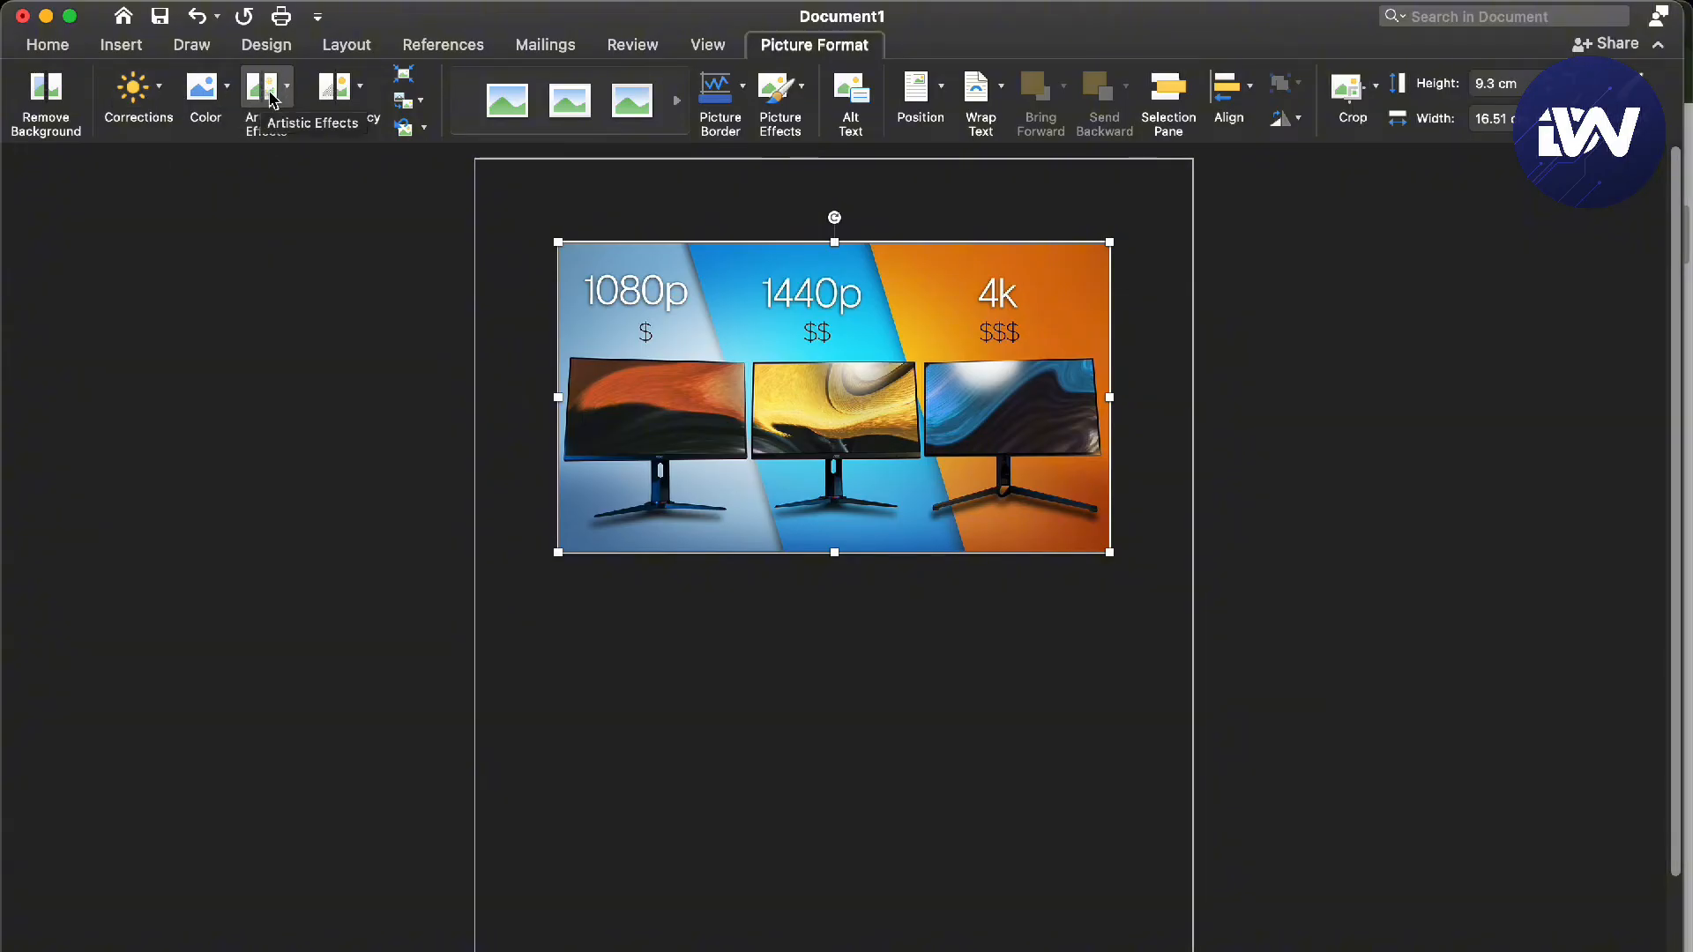
{"action": "mouse_move", "coordinate": [339, 97]}
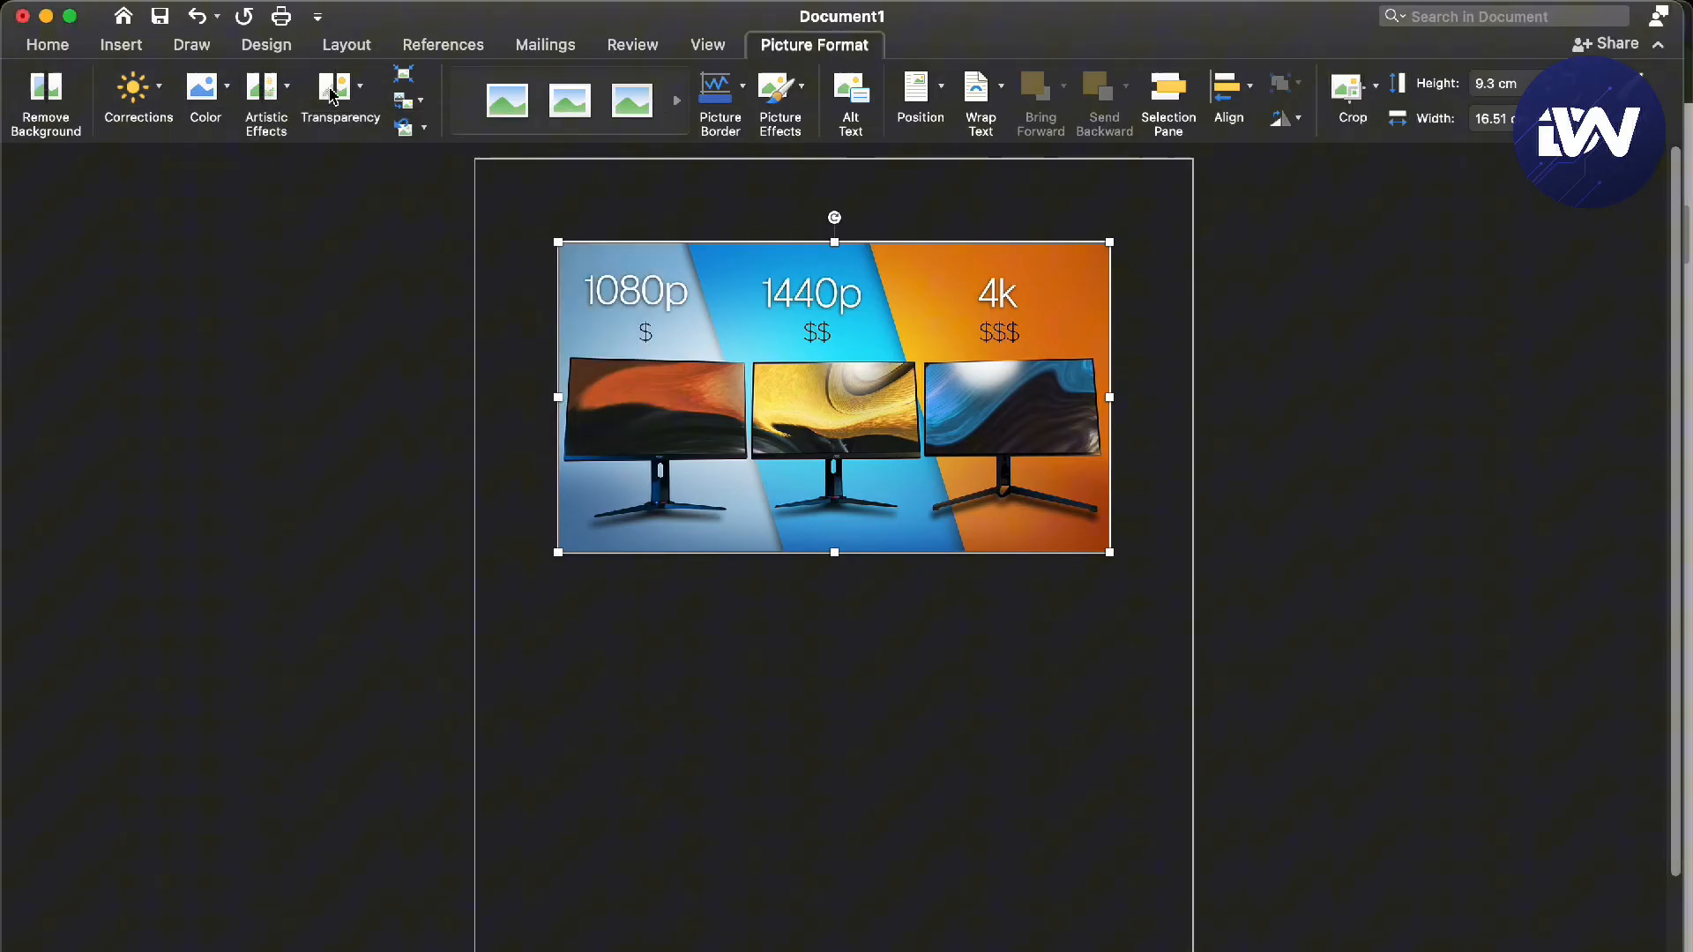
{"action": "mouse_move", "coordinate": [338, 97]}
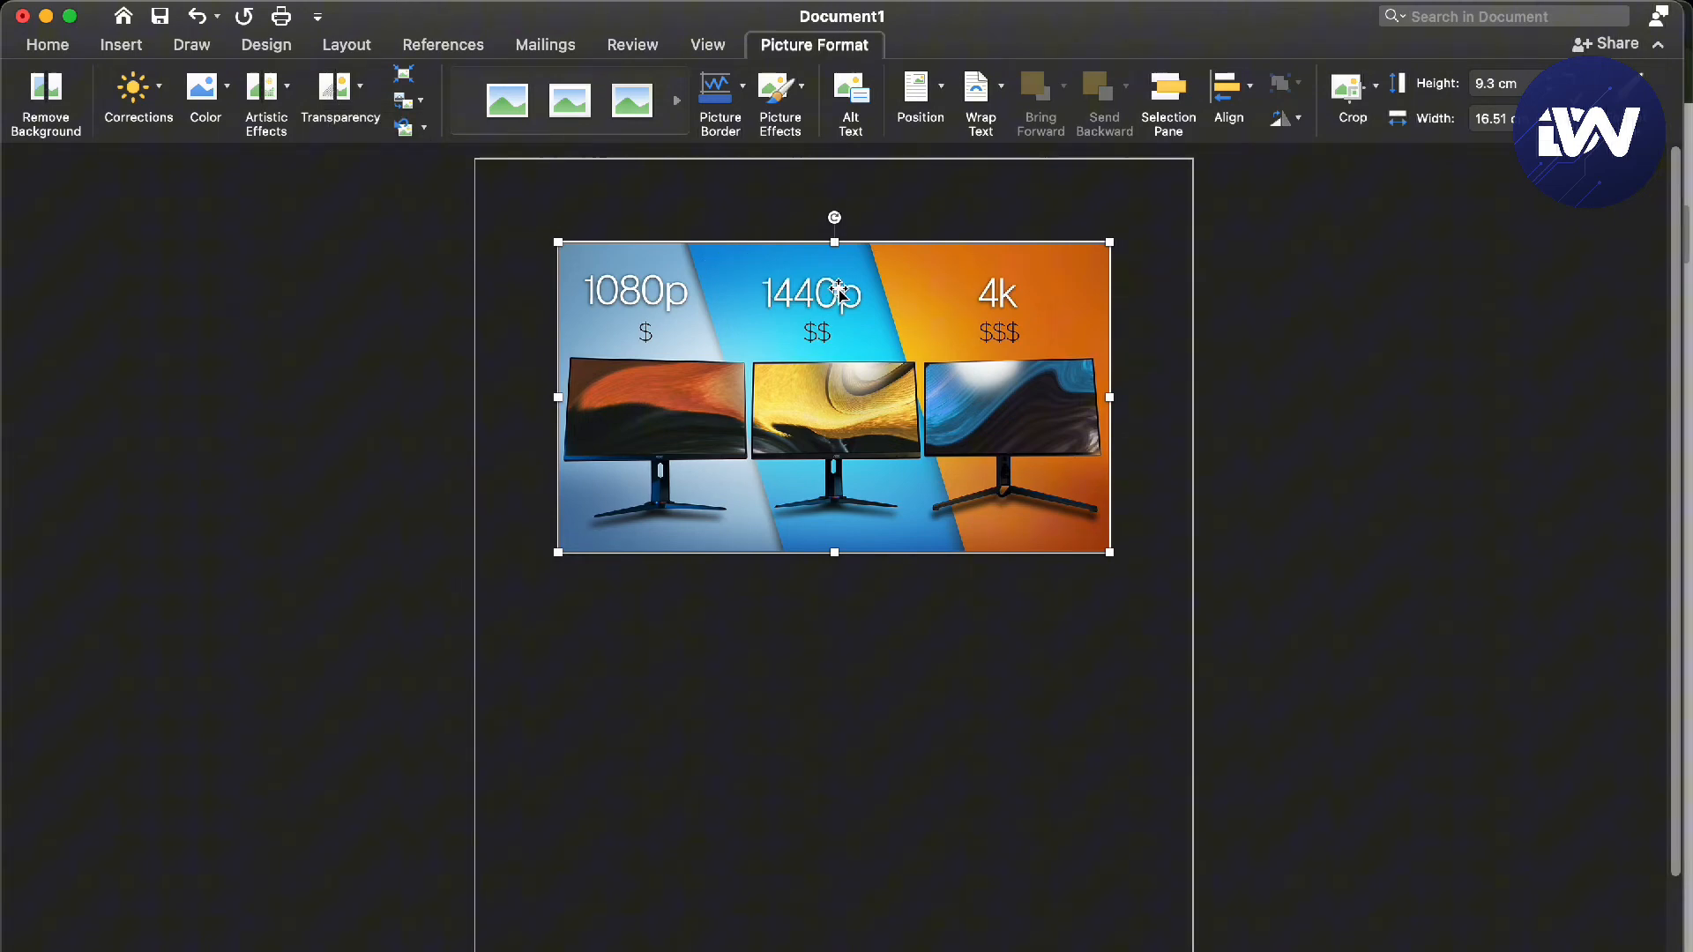
{"action": "mouse_move", "coordinate": [1118, 270]}
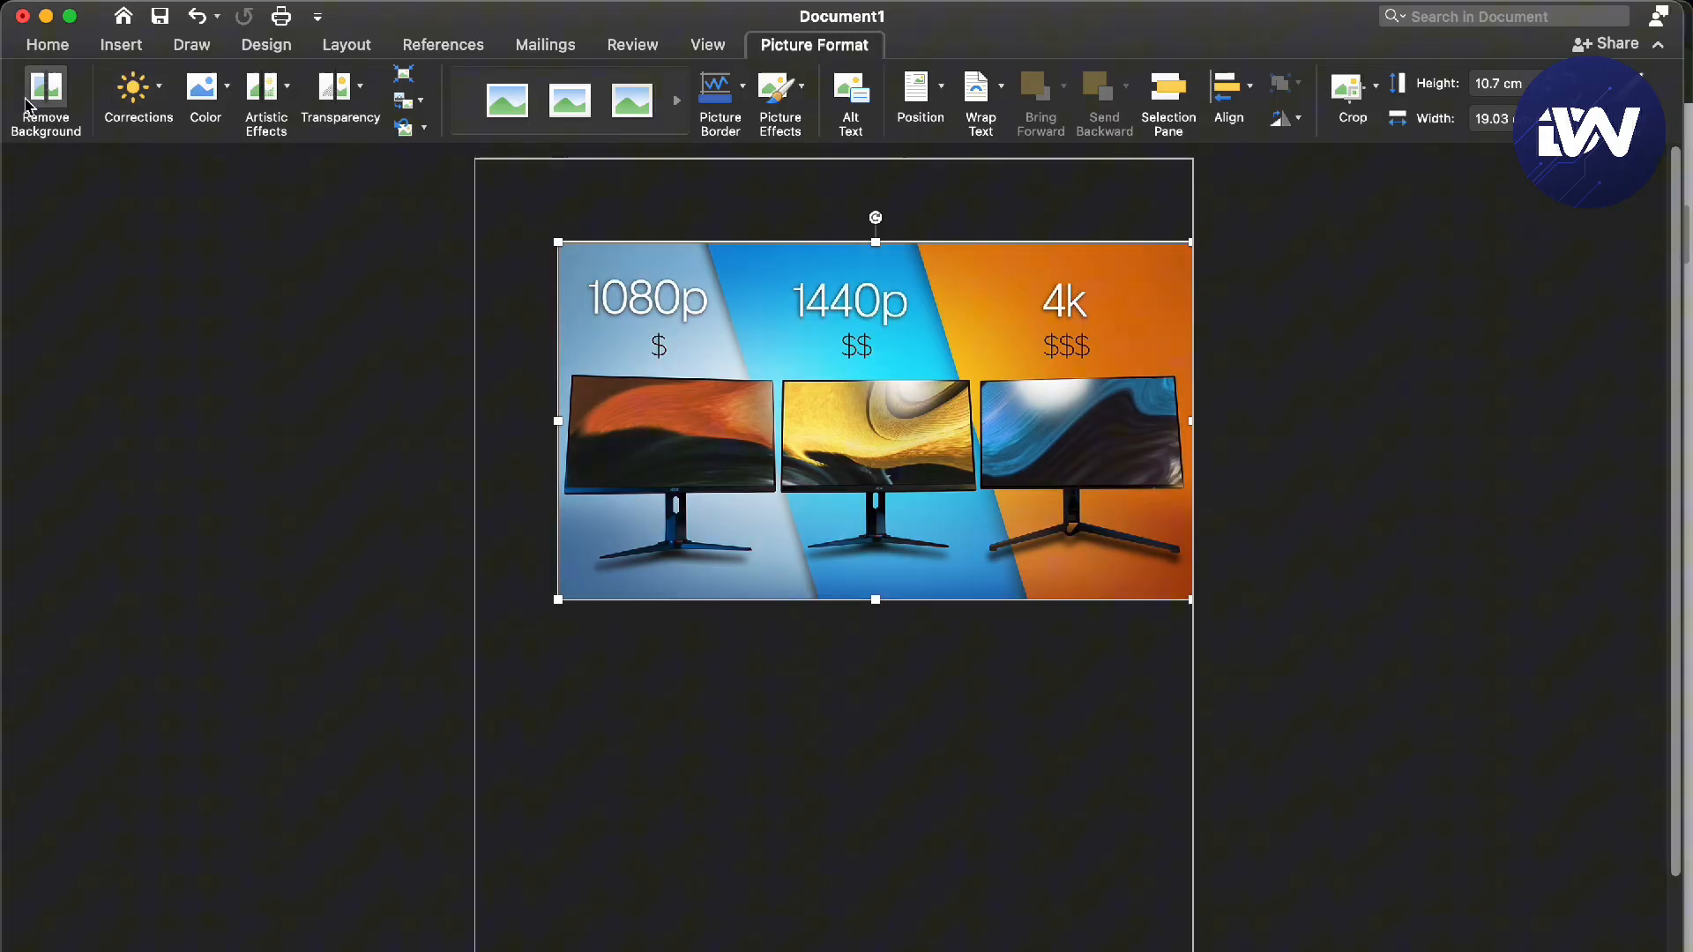
Remove the monitor picture's background, keeping mainly the 1440p and 4K panels.
{"action": "left_click", "coordinate": [45, 103]}
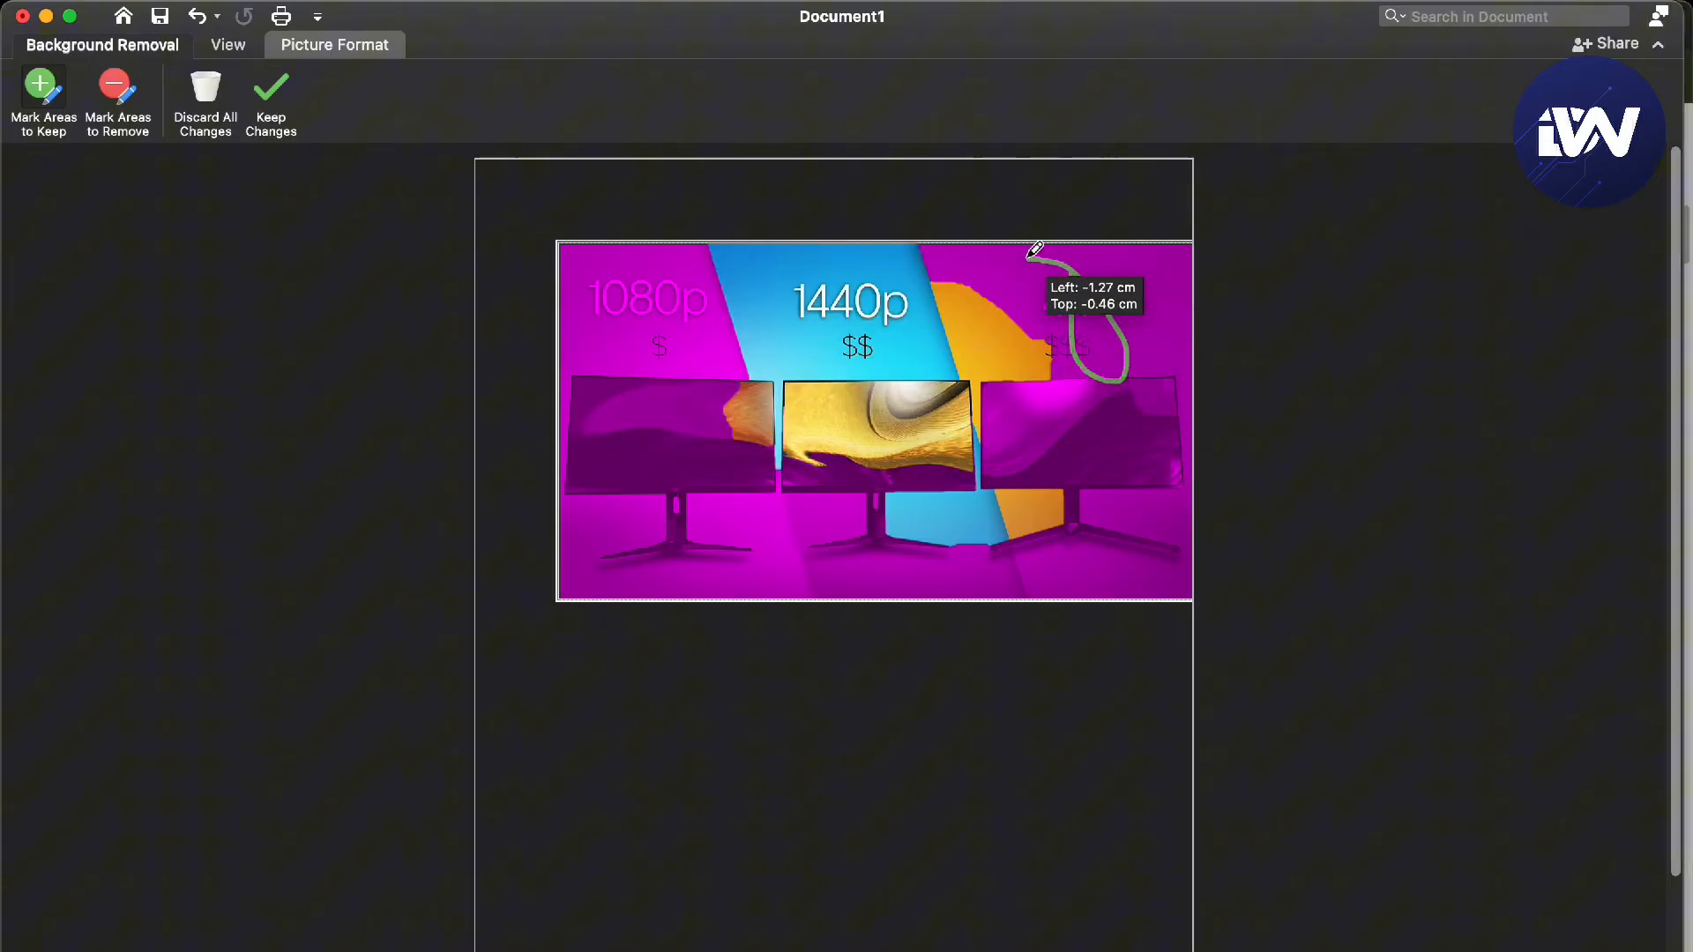
{"action": "left_click", "coordinate": [270, 102]}
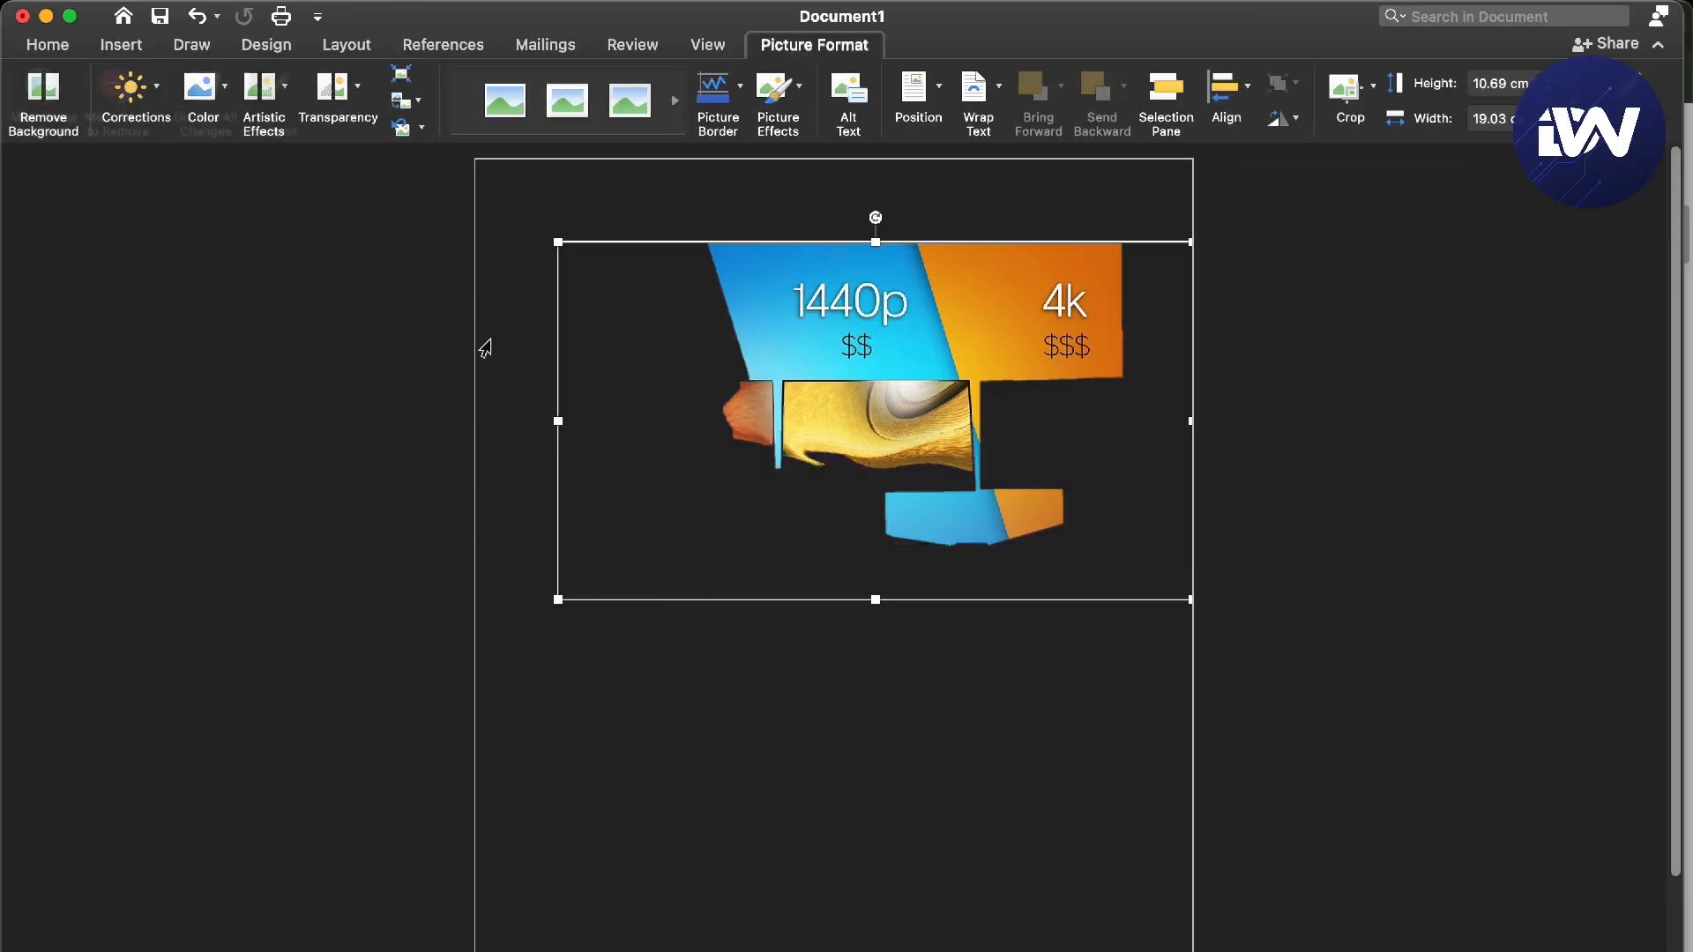
{"action": "mouse_move", "coordinate": [742, 351]}
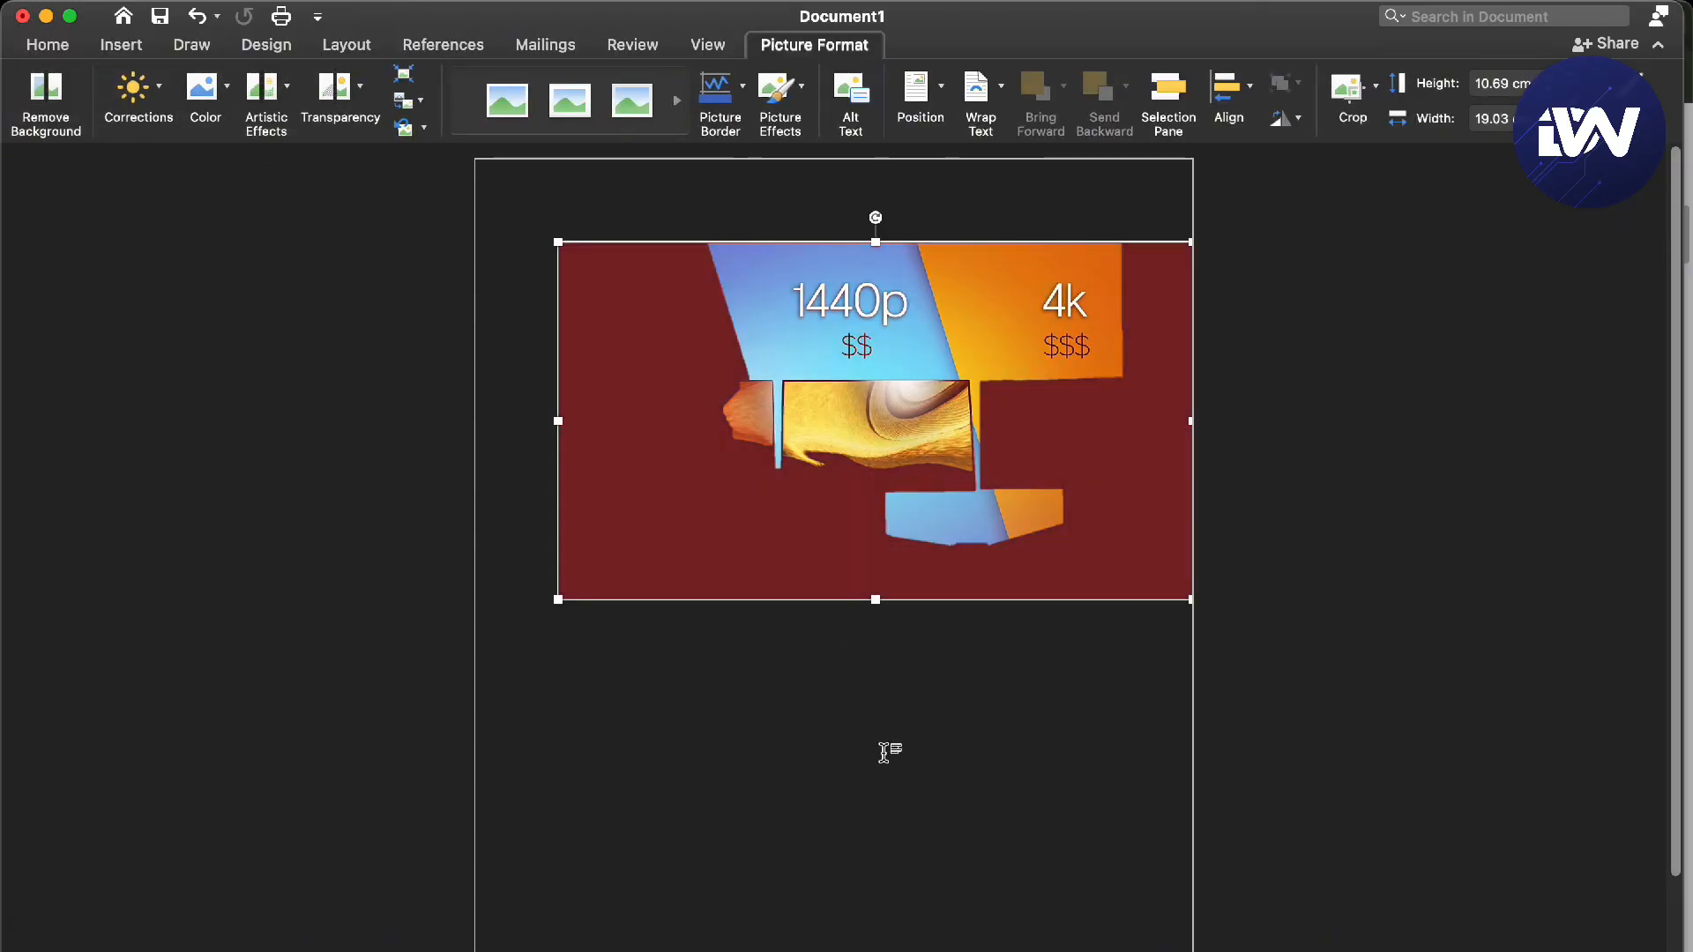
{"action": "mouse_move", "coordinate": [900, 665]}
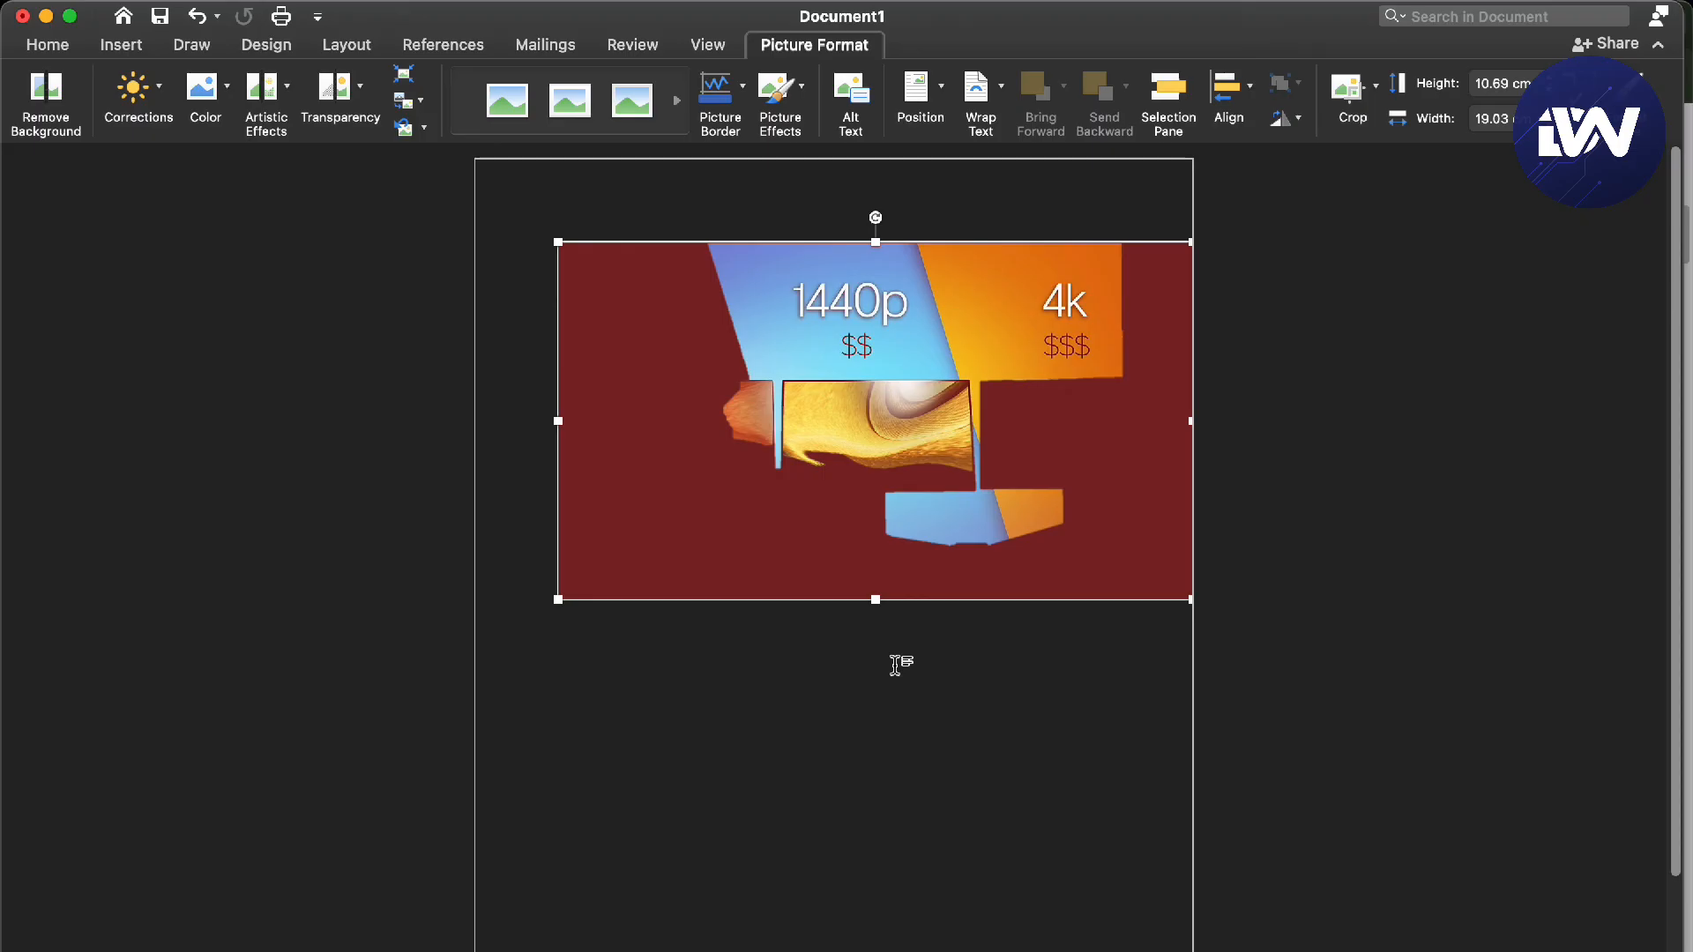
{"action": "mouse_move", "coordinate": [1431, 832]}
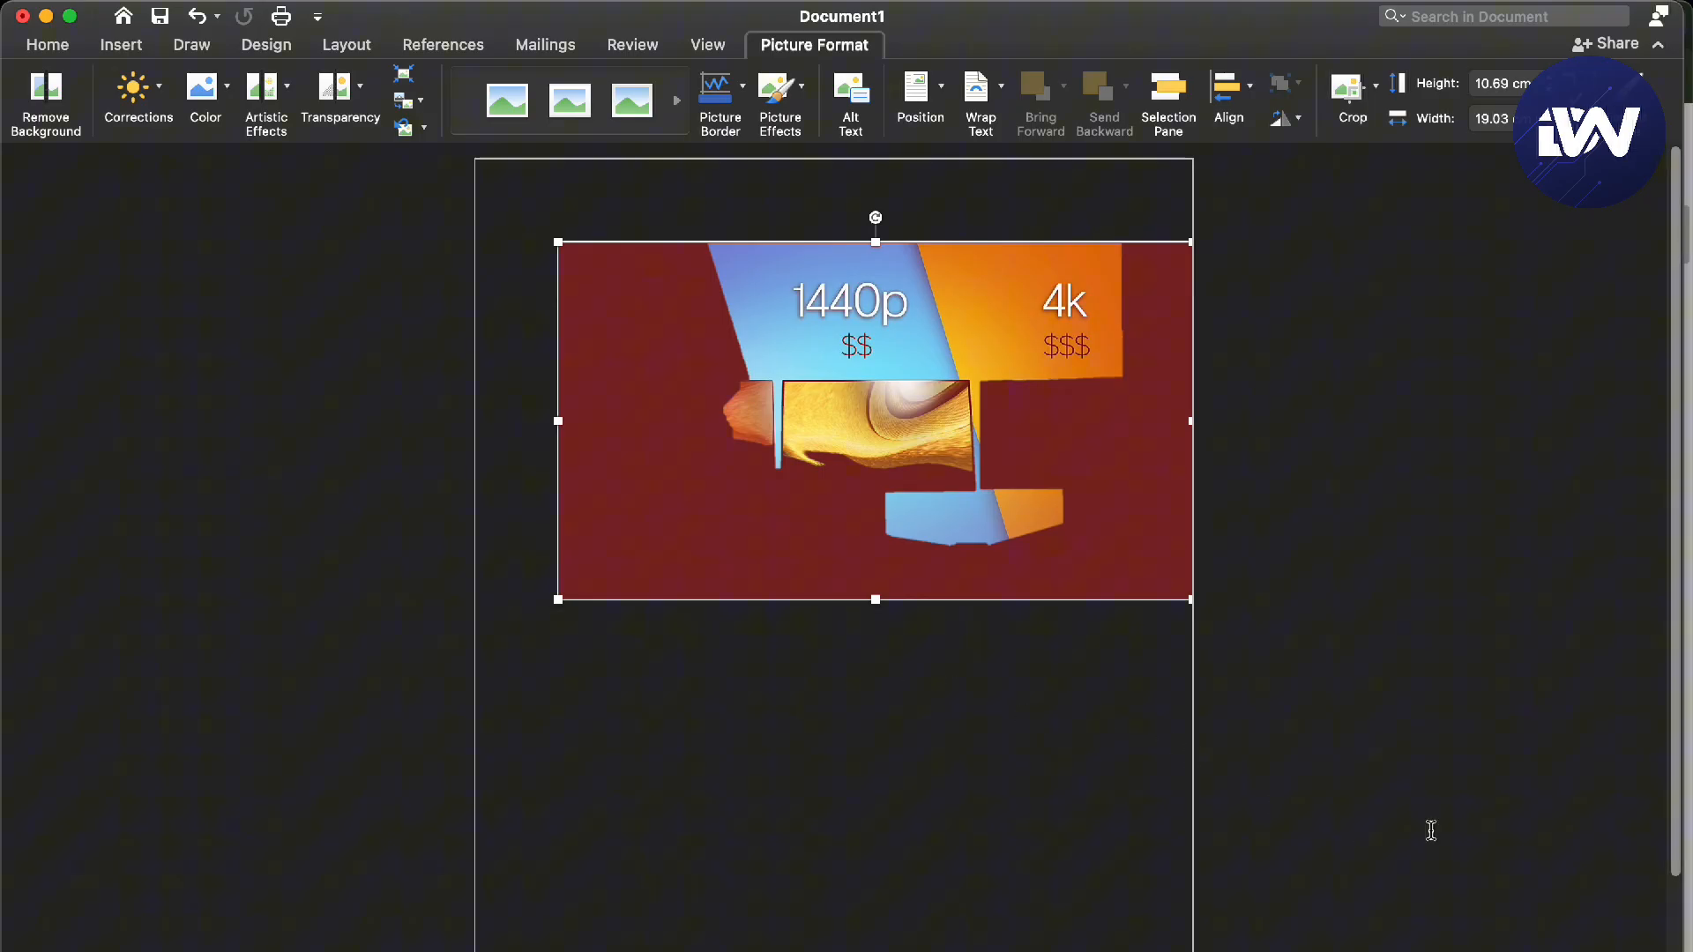